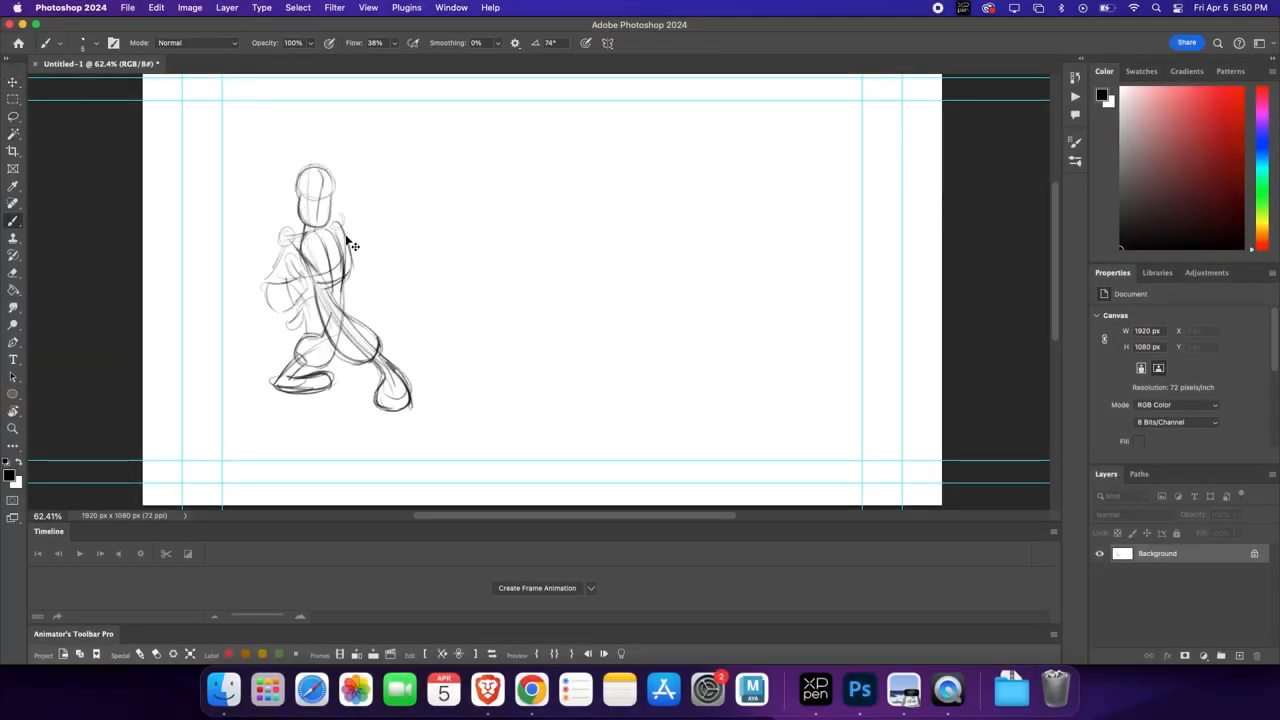
Sketch a loose gesture of a figure in a wide, crouched stance with the Brush tool
{"action": "left_click", "coordinate": [14, 116]}
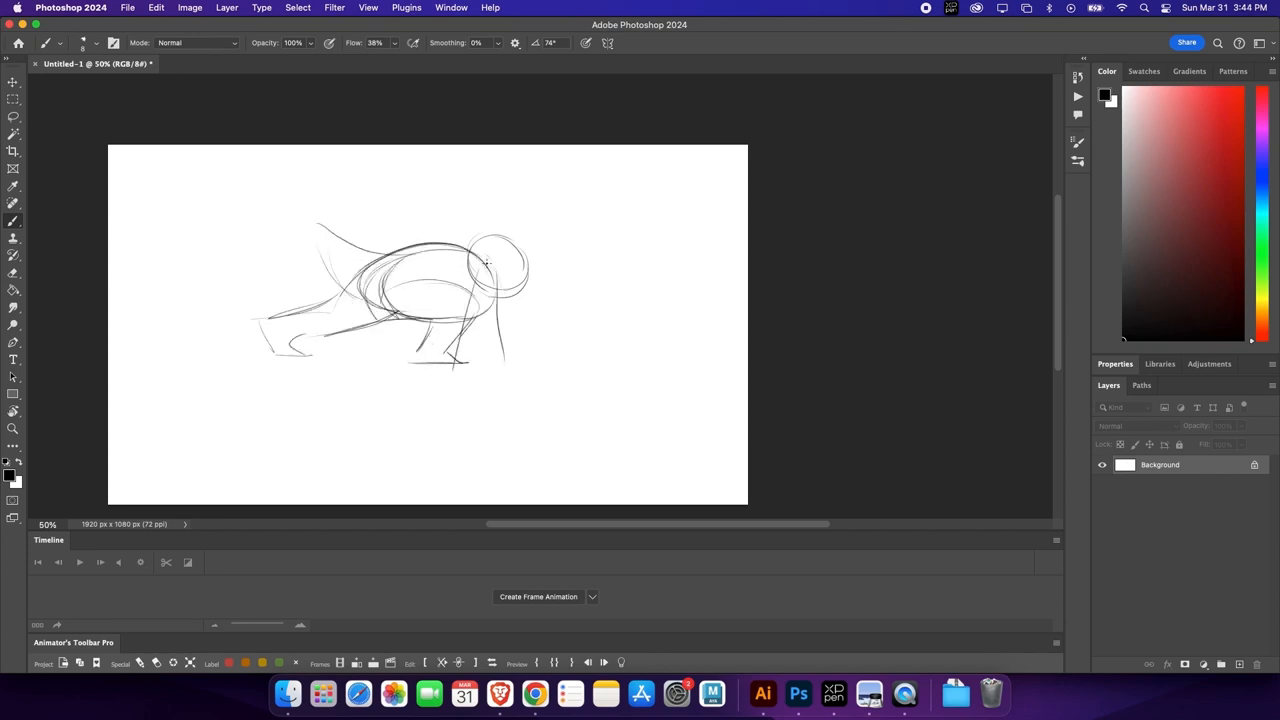
Refine the creature's body, legs, head lines and the curled tuft on top of its head
{"action": "left_click_drag", "start_coordinate": [490, 270], "coordinate": [490, 420]}
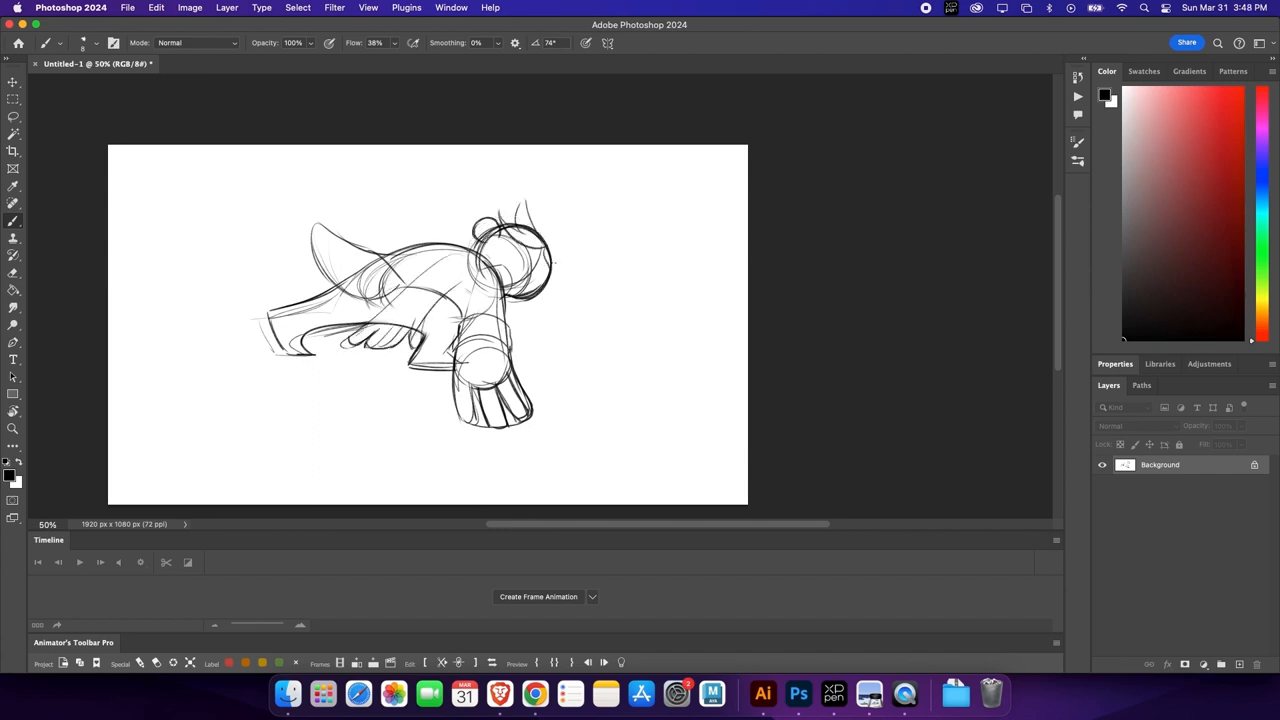
{"action": "left_click_drag", "start_coordinate": [490, 220], "coordinate": [540, 270]}
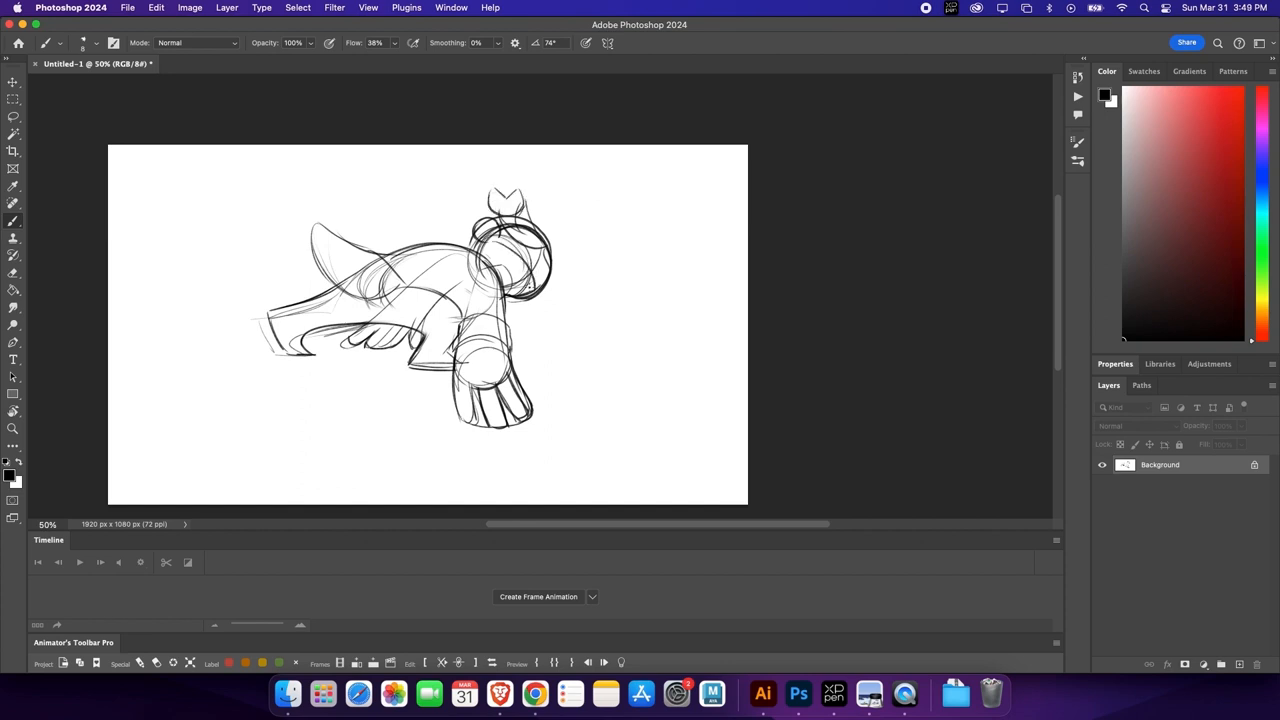
{"action": "left_click_drag", "start_coordinate": [330, 230], "coordinate": [520, 290]}
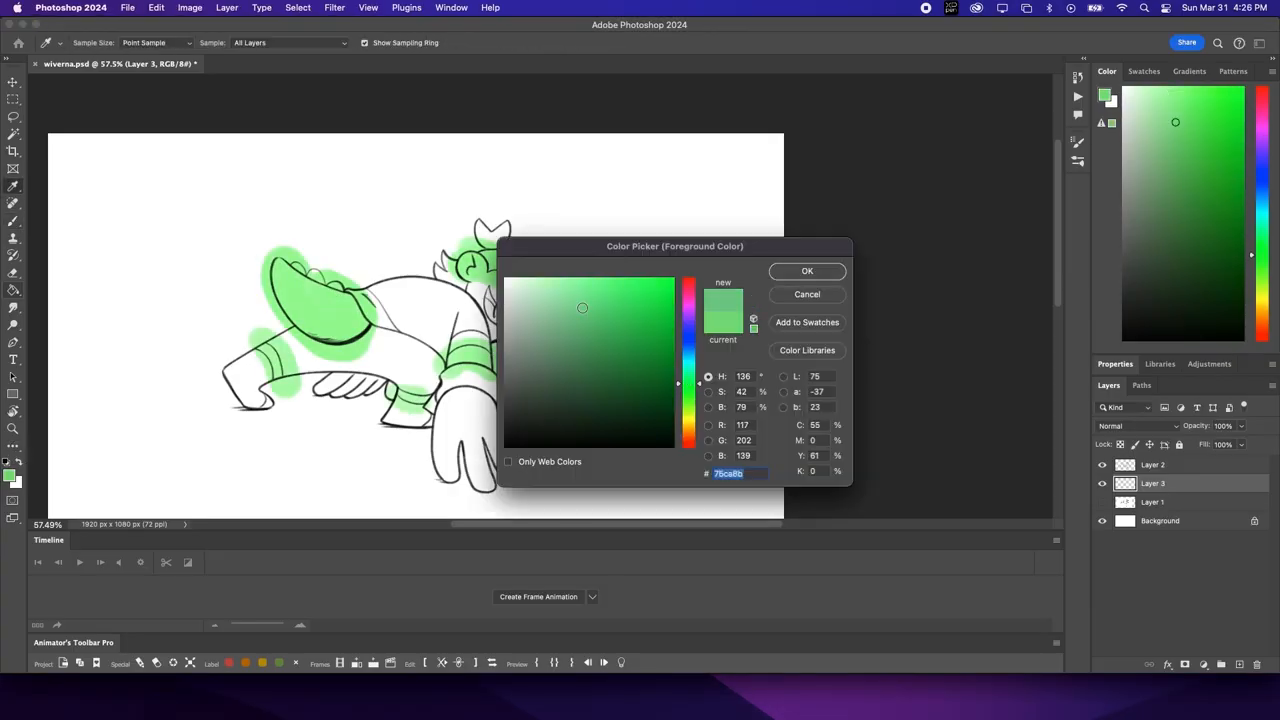
Choose a bright green in the Color Picker for blocking in colour over the line art
{"action": "left_click", "coordinate": [808, 272]}
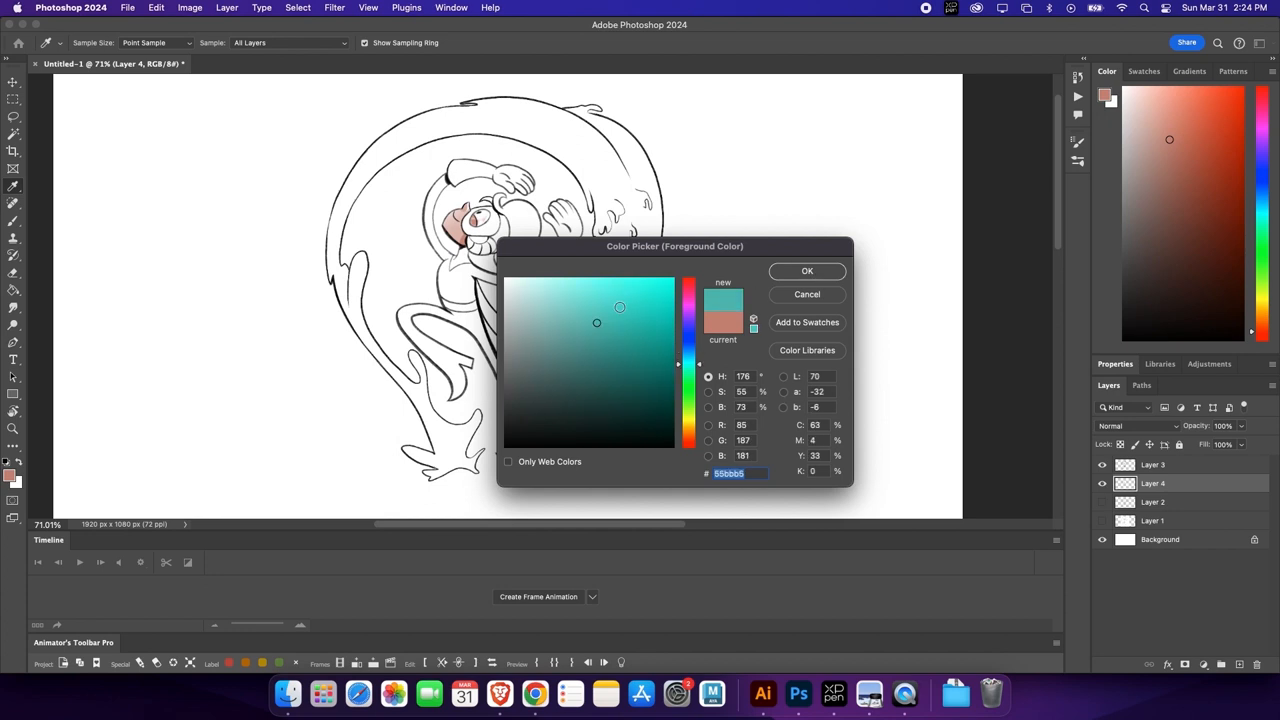
Confirm teal as the painting colour and brush it over the character's hair, body and legs
{"action": "left_click", "coordinate": [808, 272]}
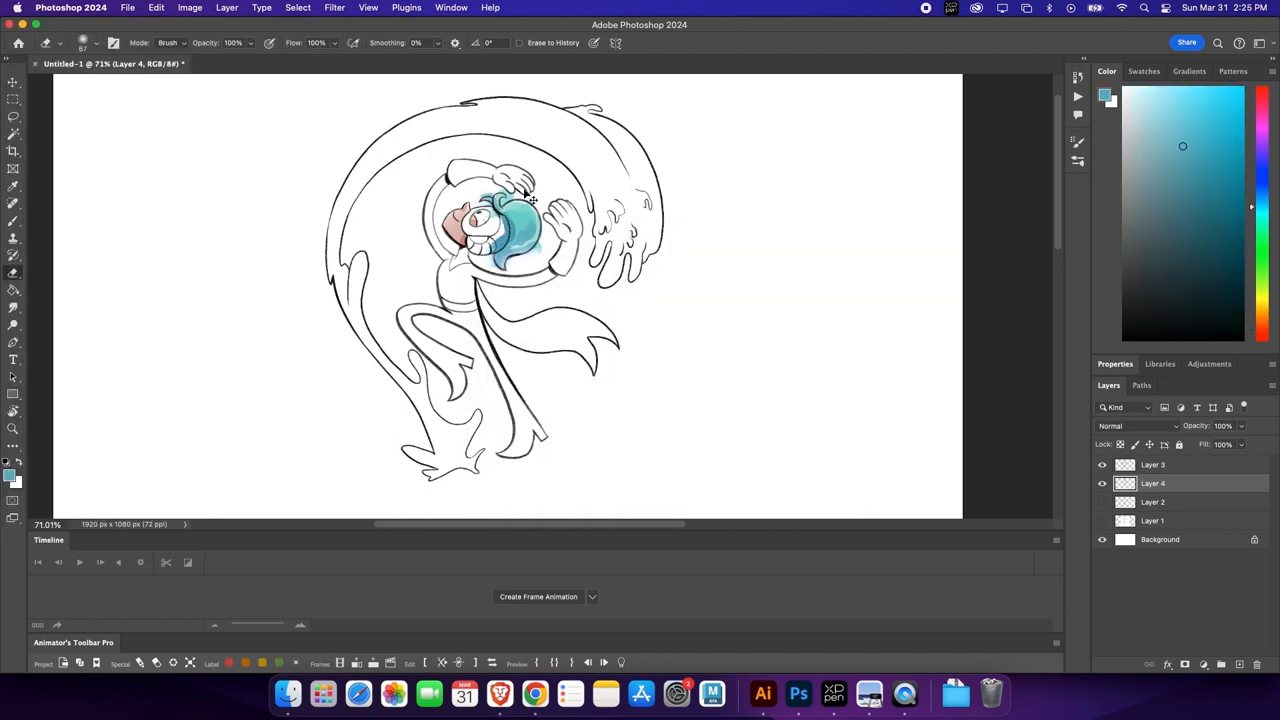
{"action": "left_click", "coordinate": [96, 42]}
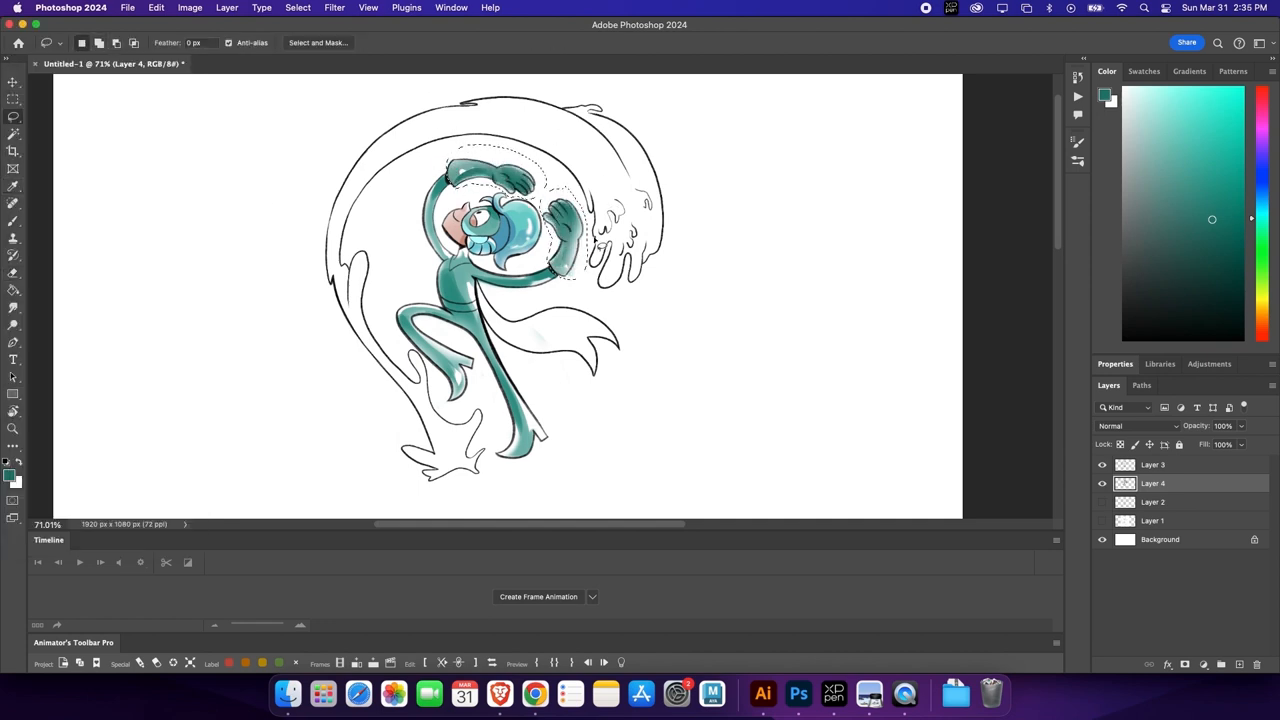
Paint the water swirl around the character with loose light blue strokes
{"action": "left_click", "coordinate": [188, 8]}
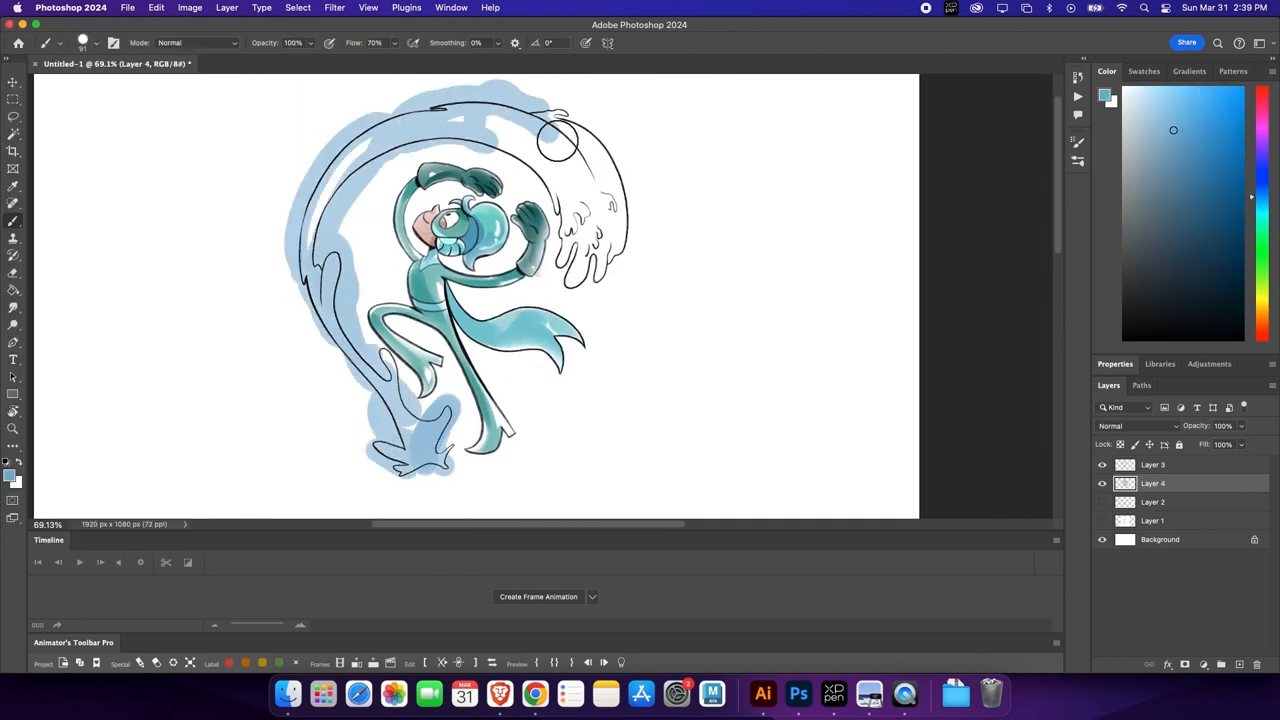
{"action": "left_click_drag", "start_coordinate": [560, 130], "coordinate": [390, 290]}
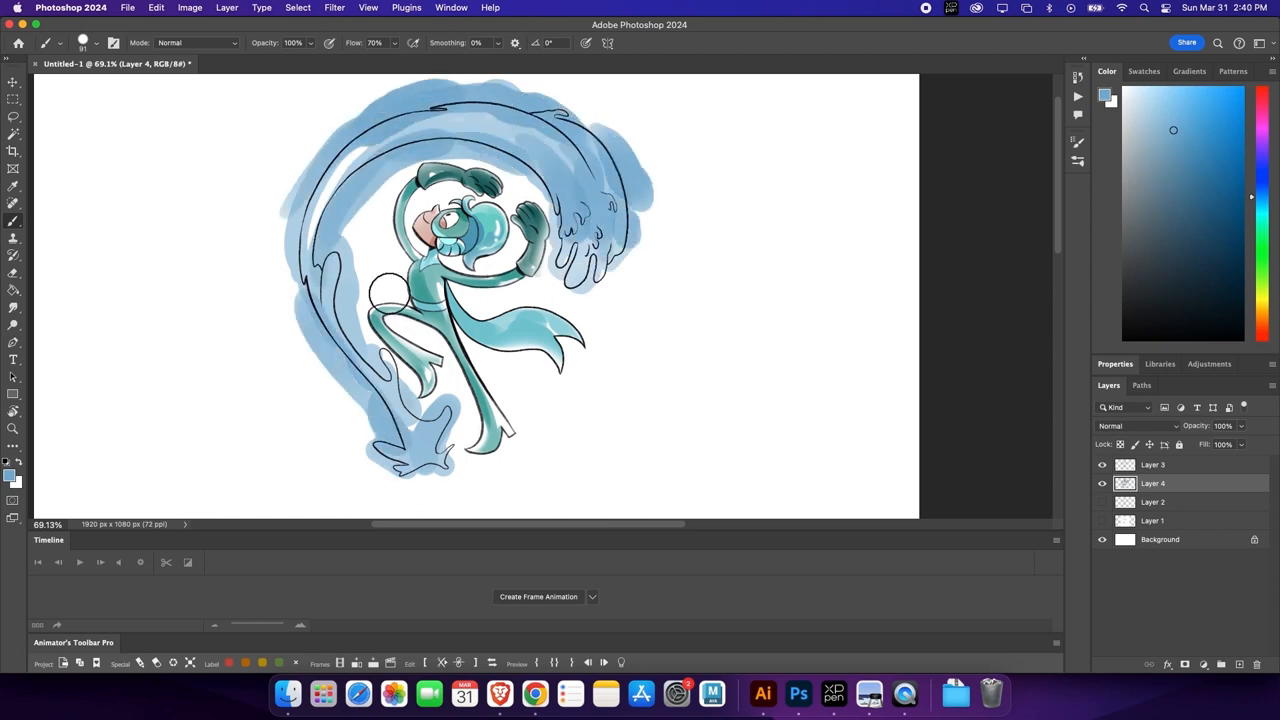